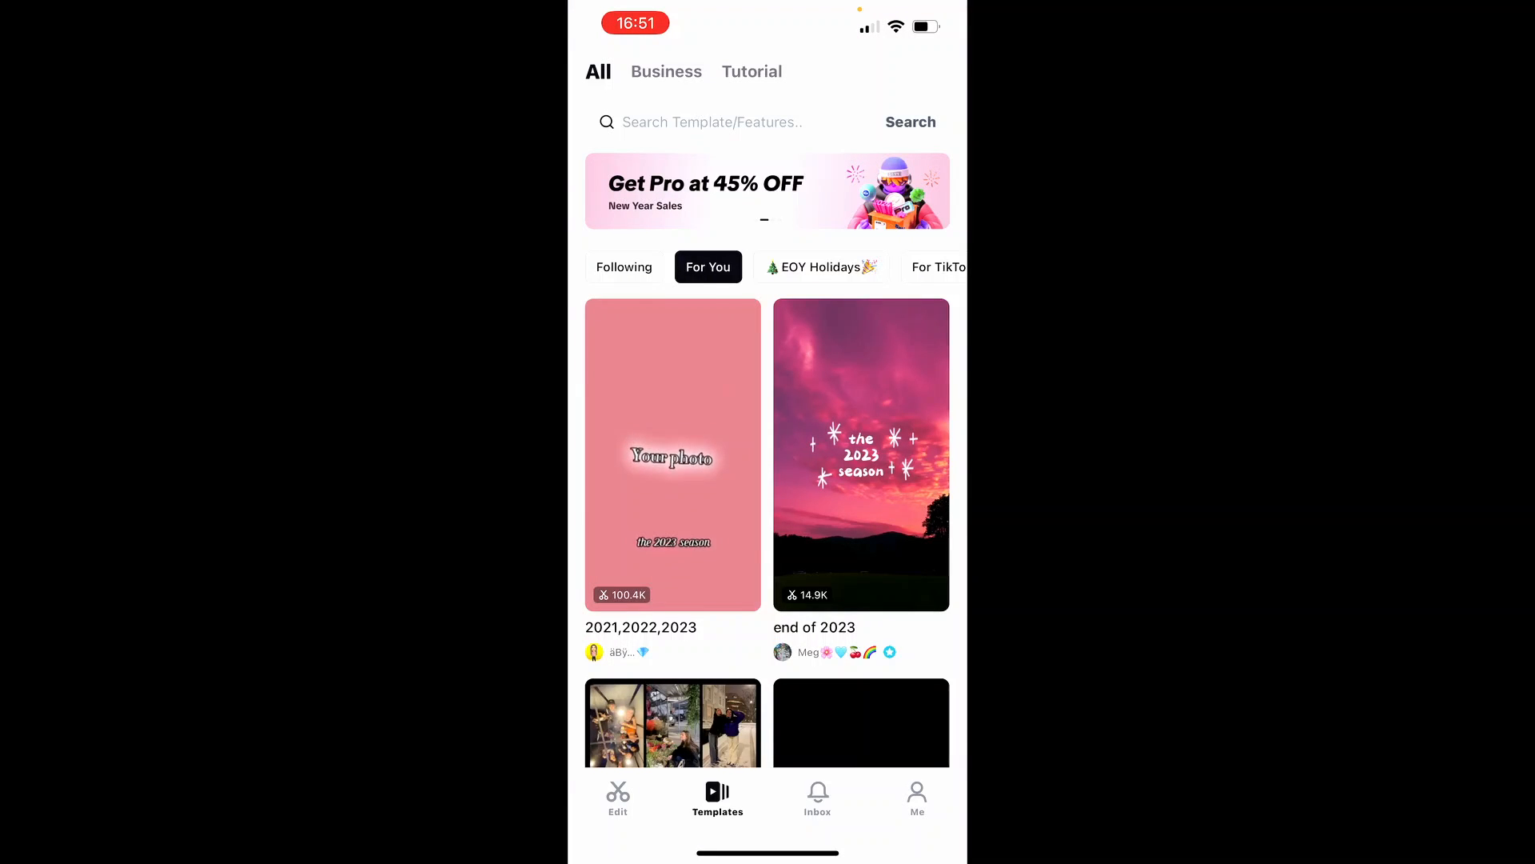
Start a new project from the Edit home screen to open the media picker.
click(618, 798)
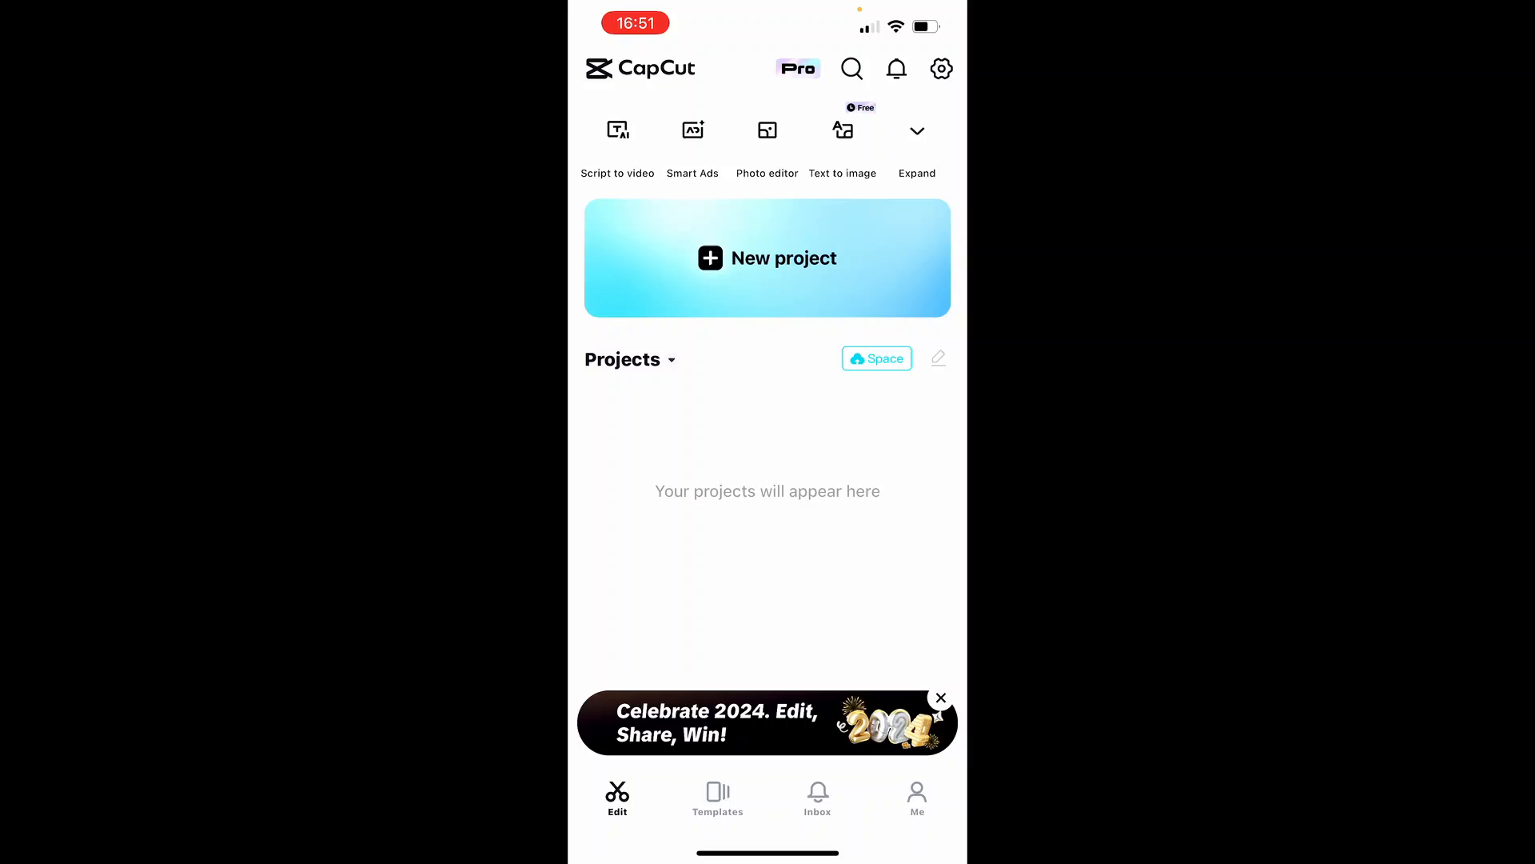
click(767, 258)
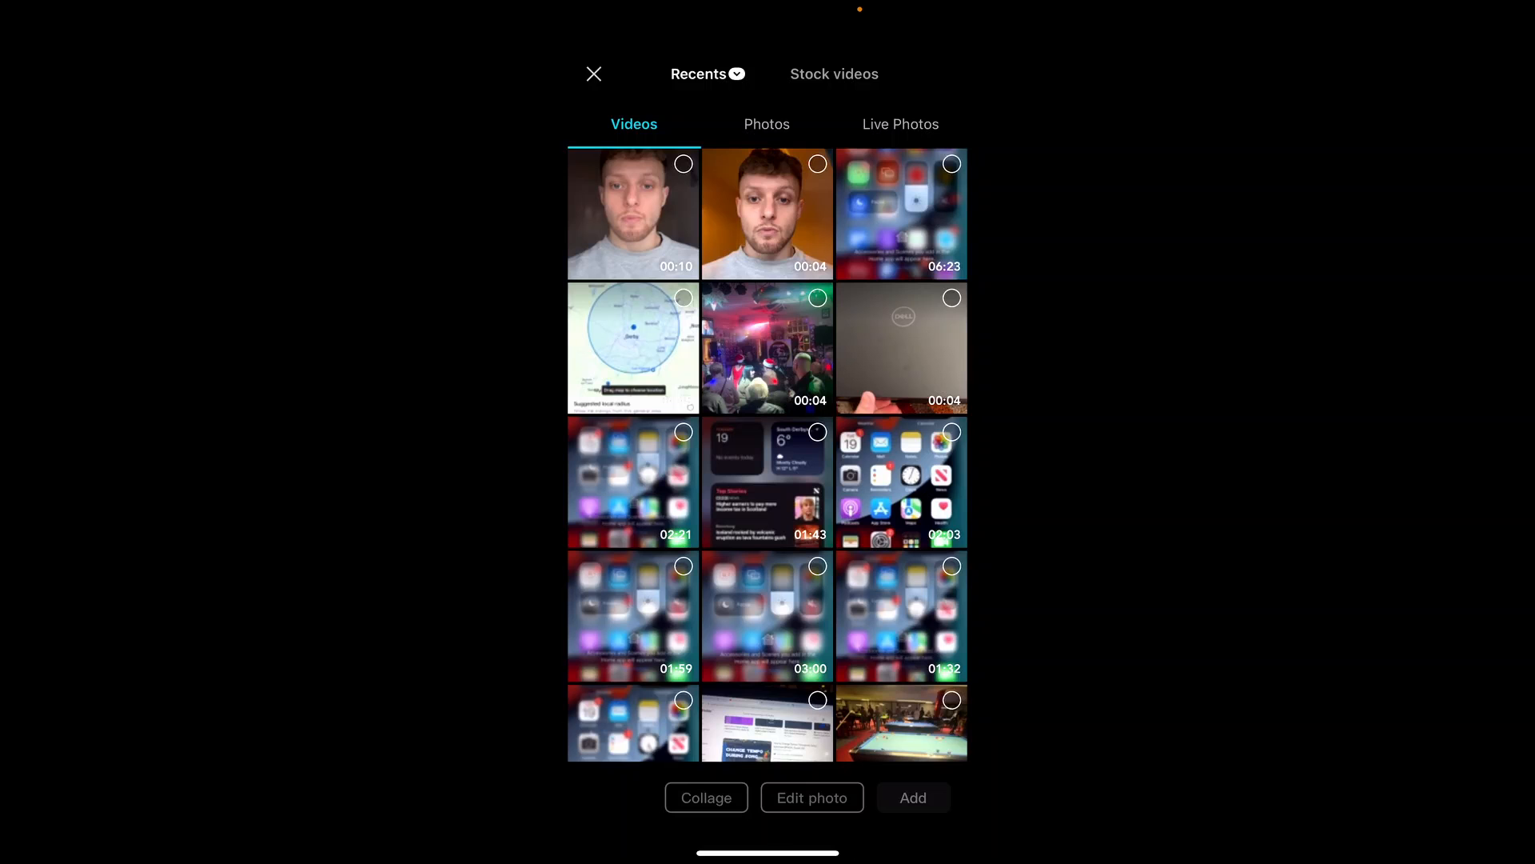
Import the 10-second talking-head video from Recents into the editor.
click(632, 213)
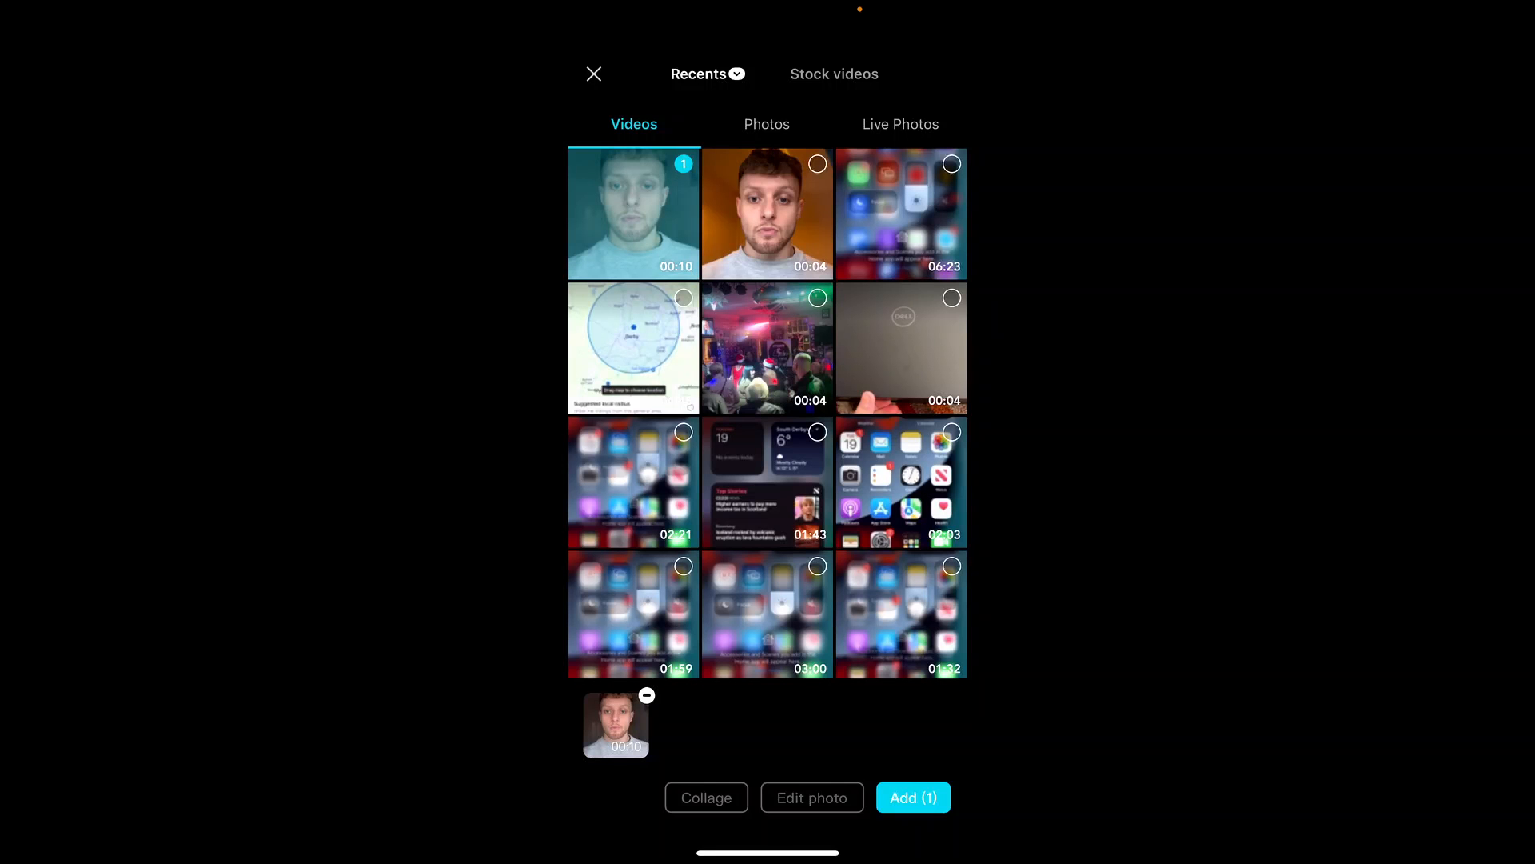
click(911, 797)
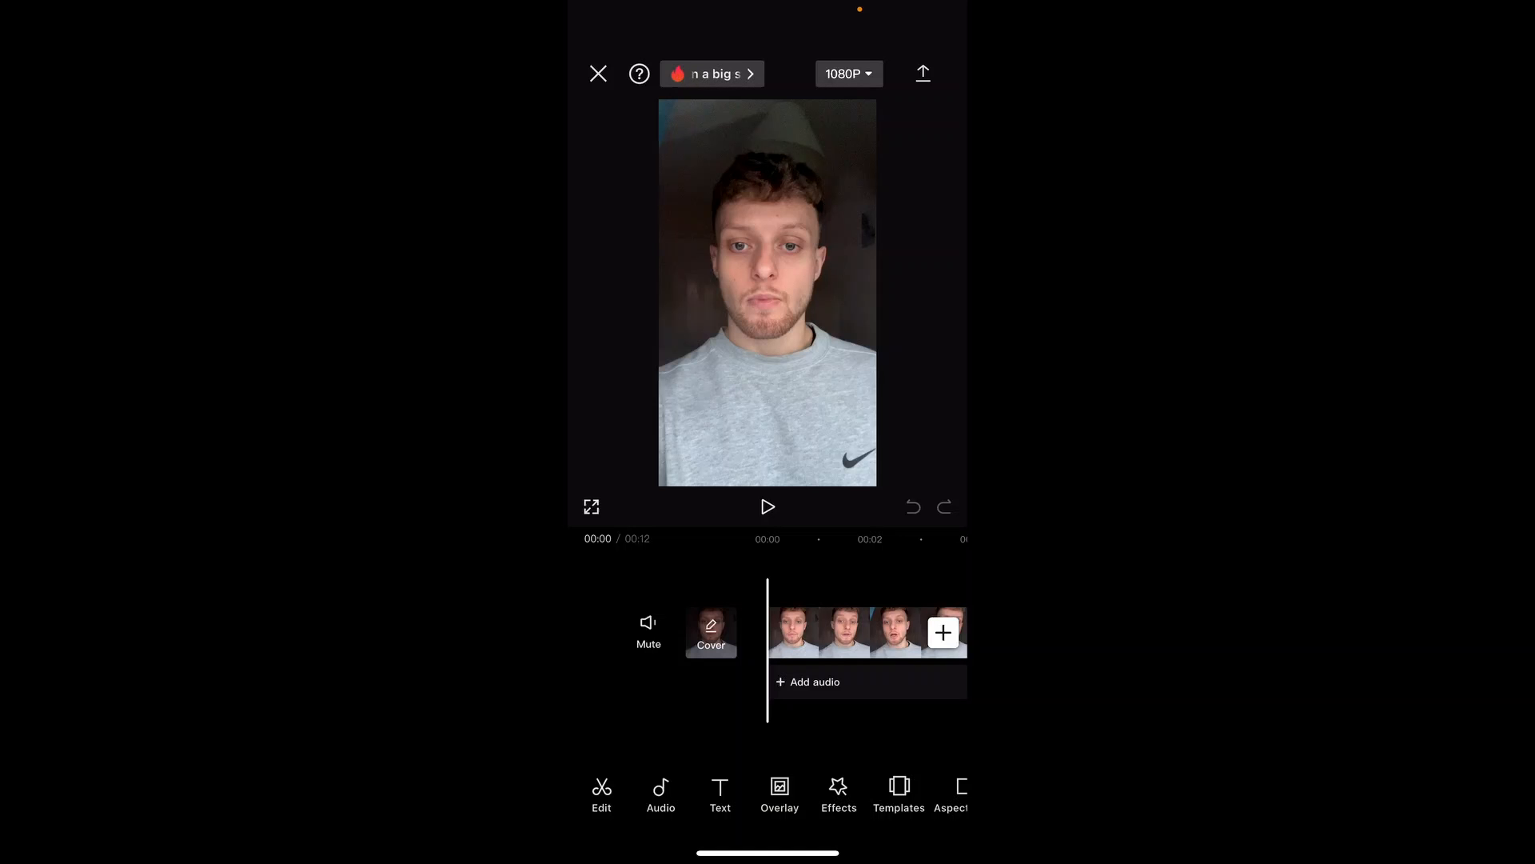
Show the Text toolbar with add text, stickers and auto captions options.
click(768, 506)
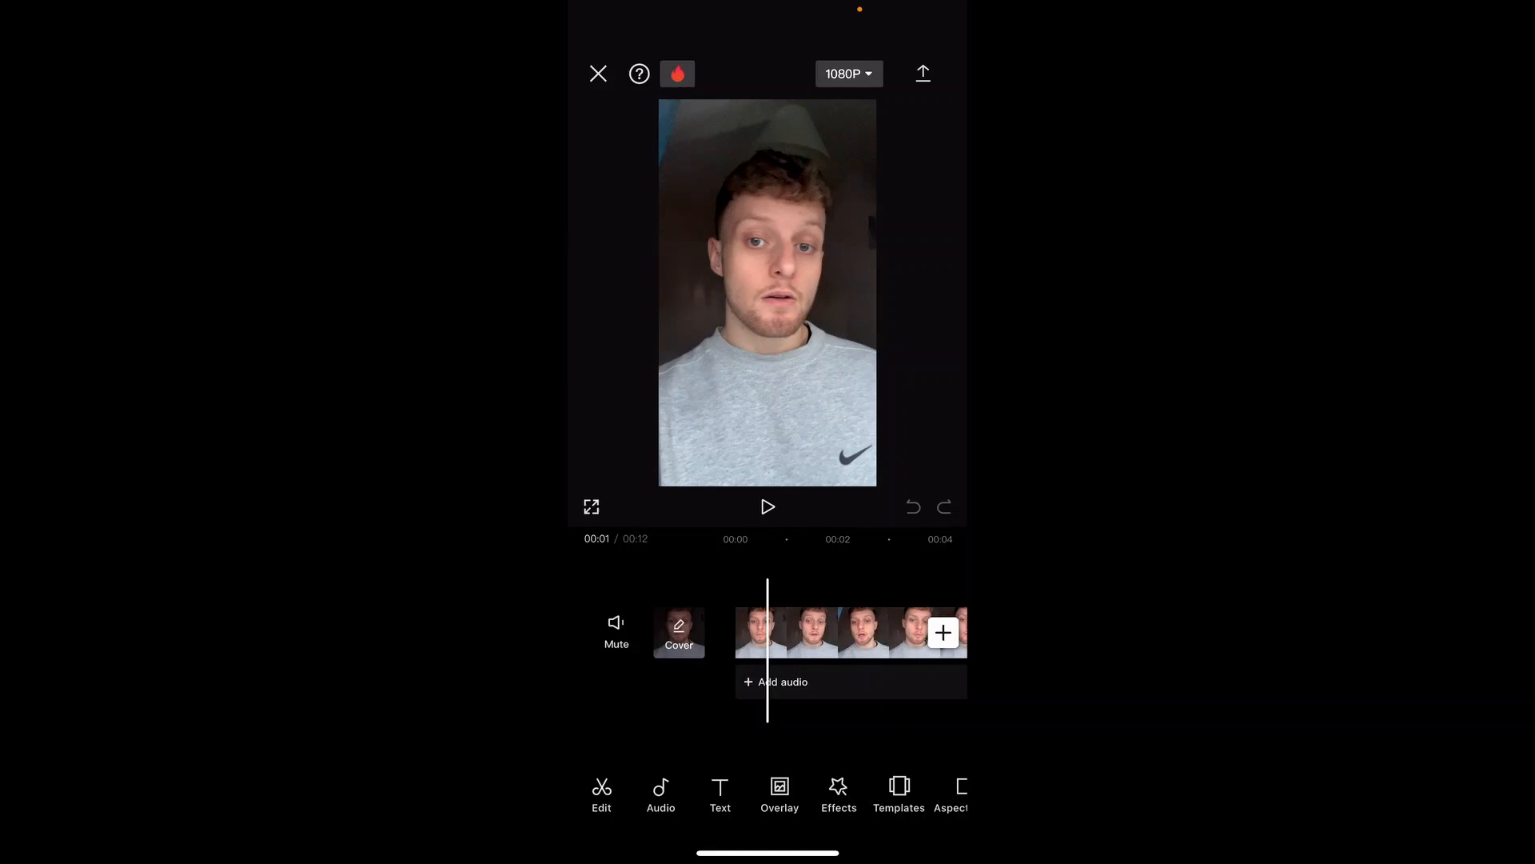
click(719, 793)
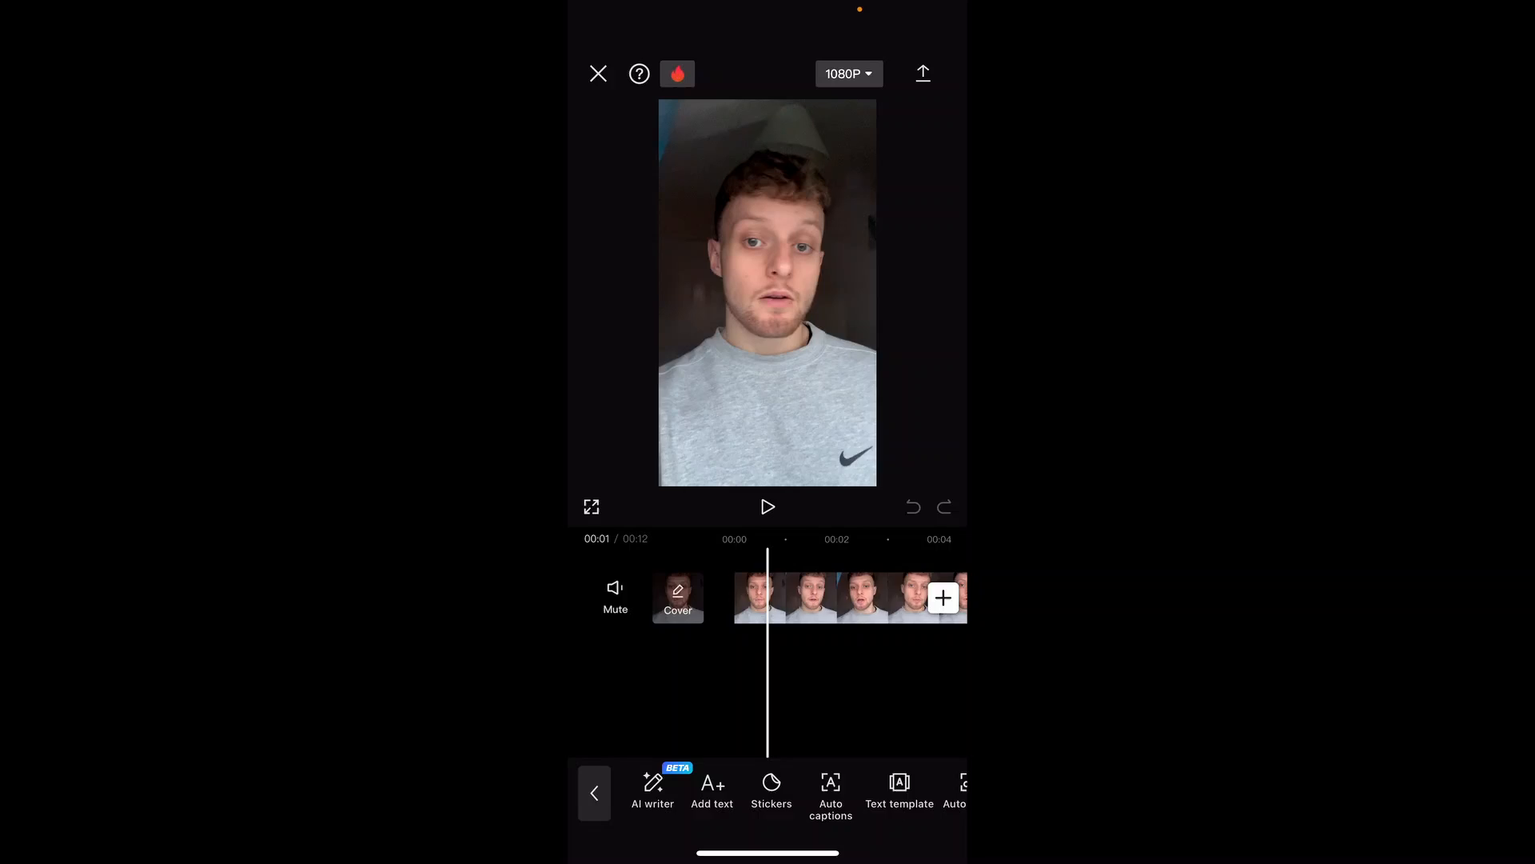
Generate English auto captions from the video's speech.
click(830, 793)
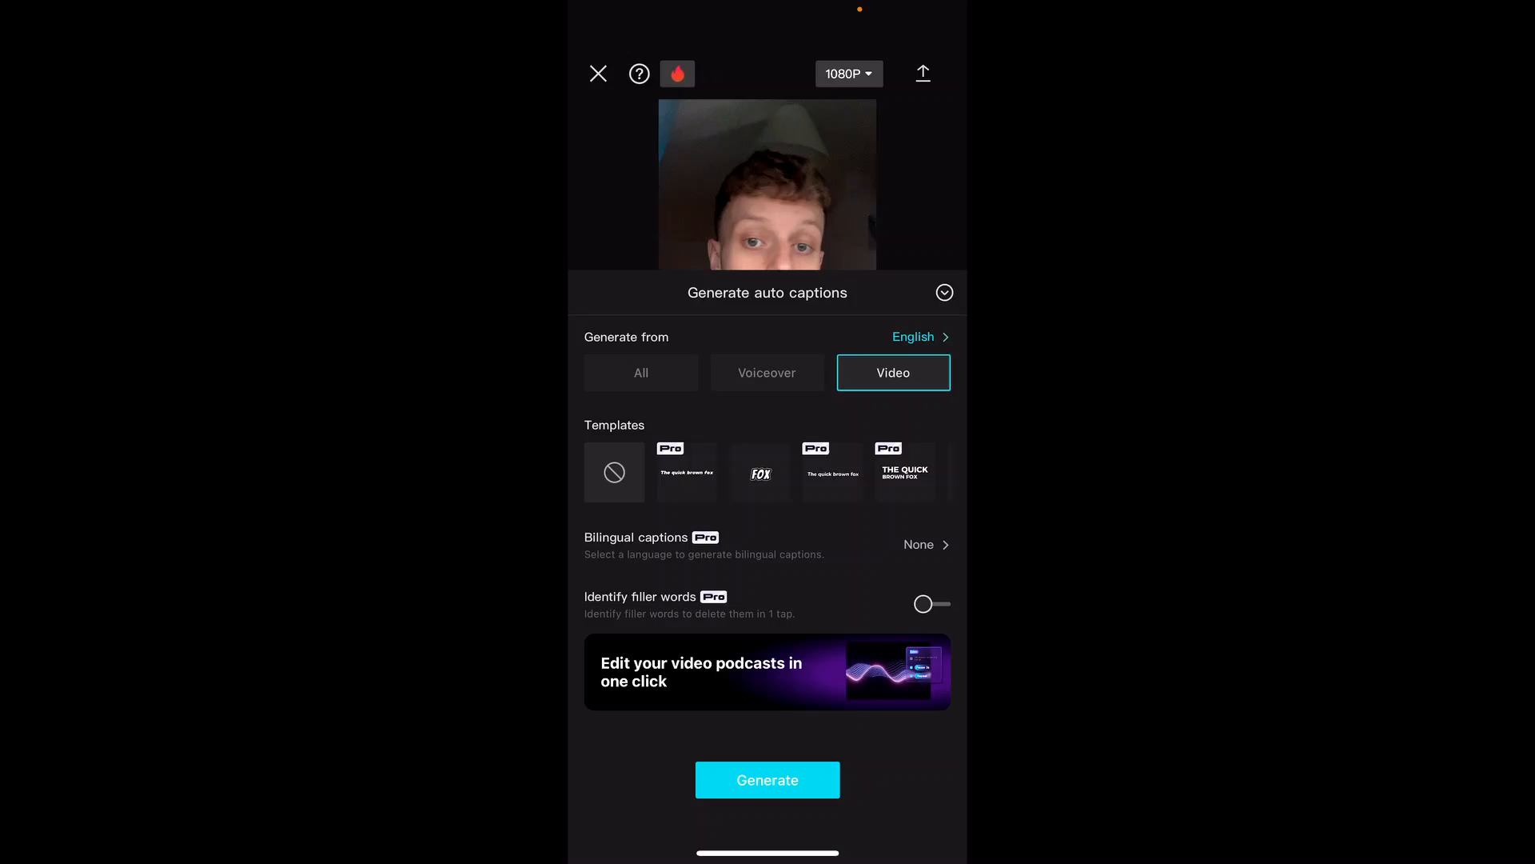
click(767, 779)
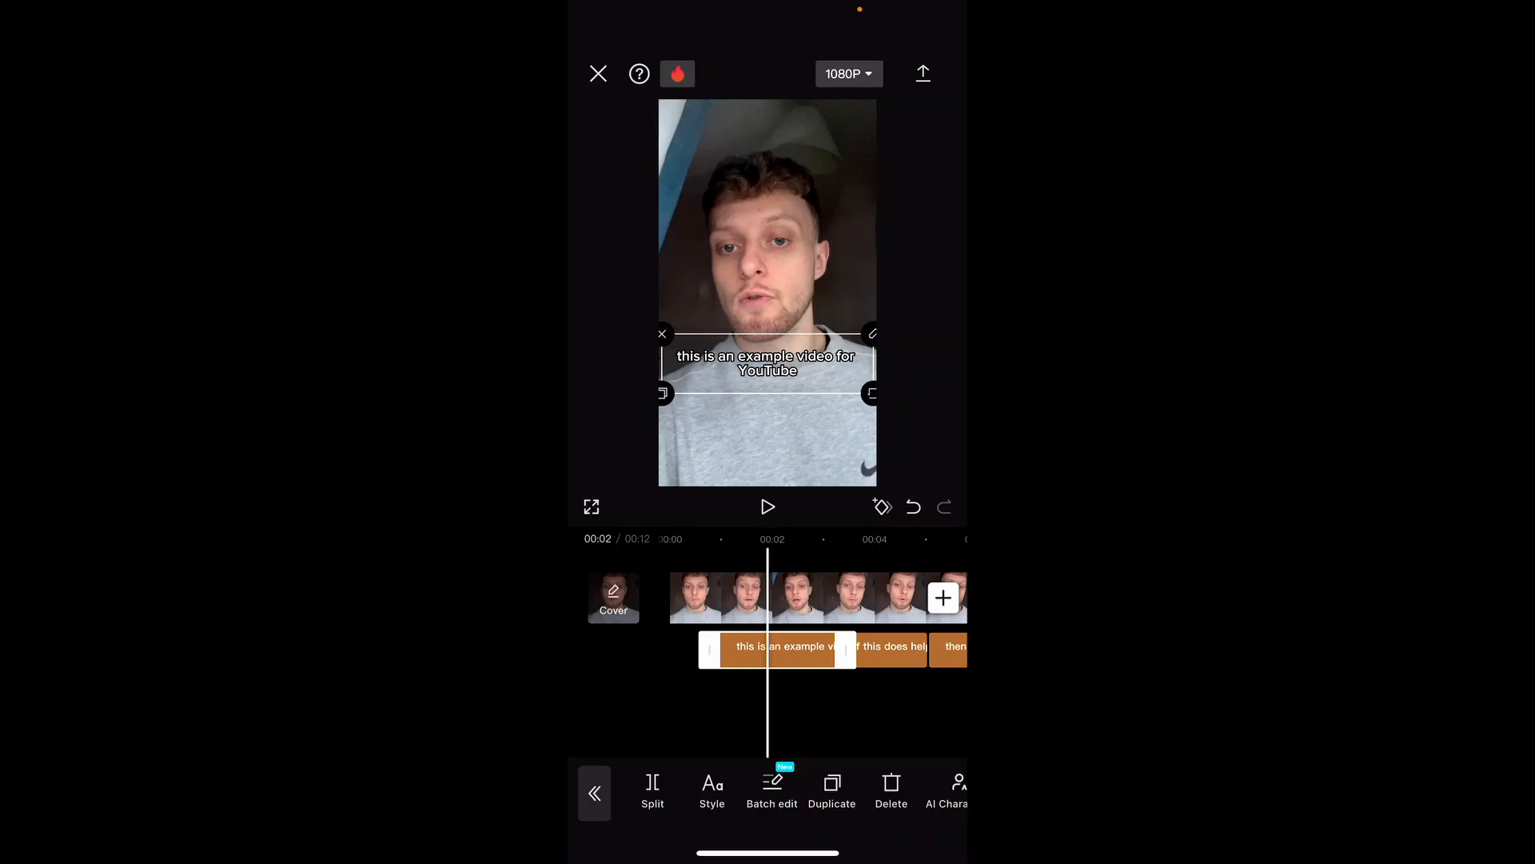
Apply the bold uppercase FOX caption template and play the video to preview it.
click(711, 790)
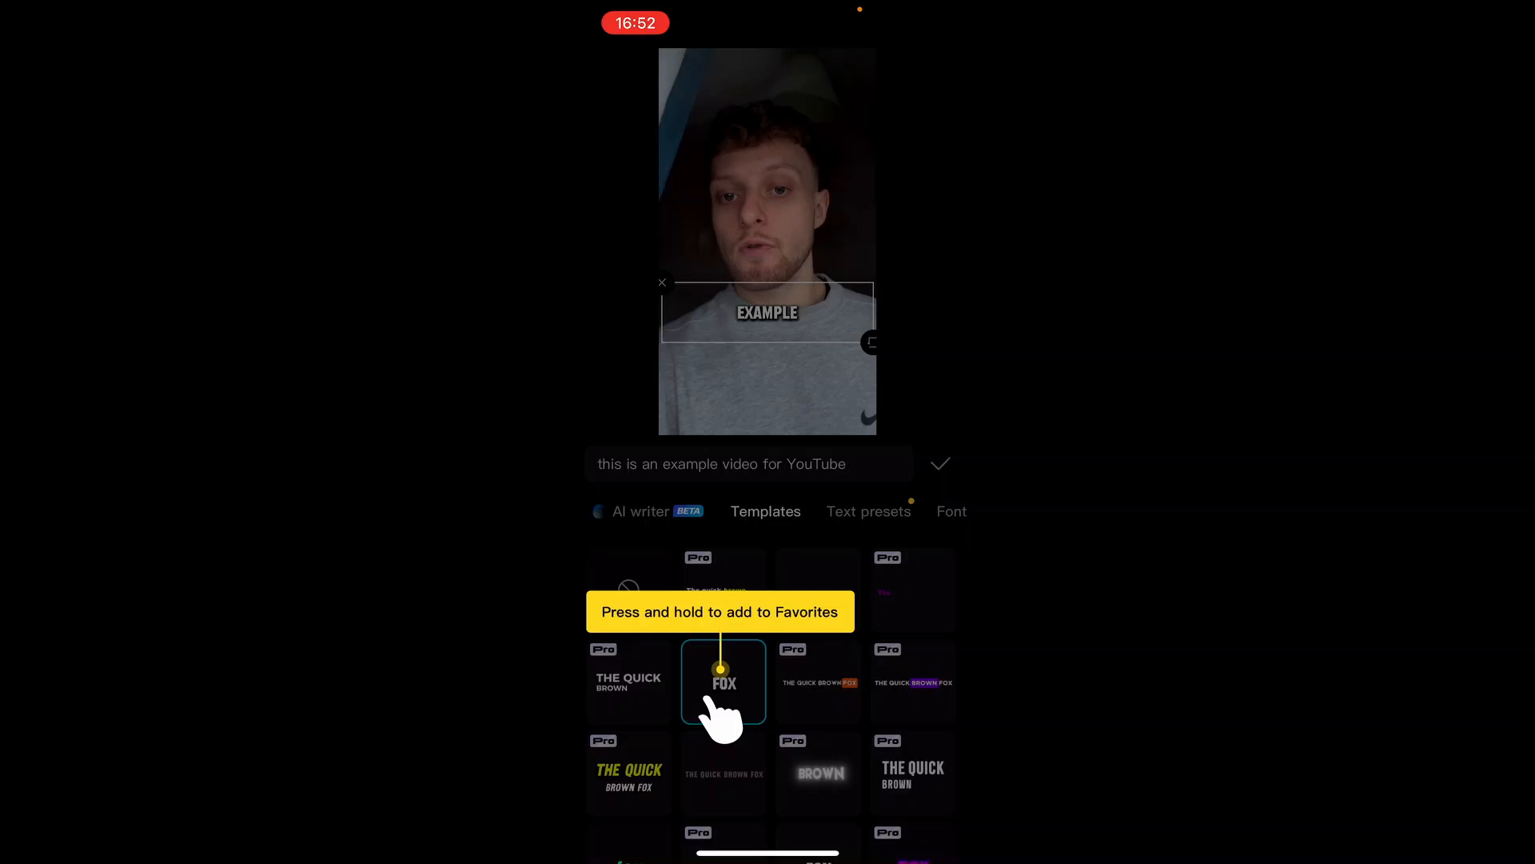
click(724, 680)
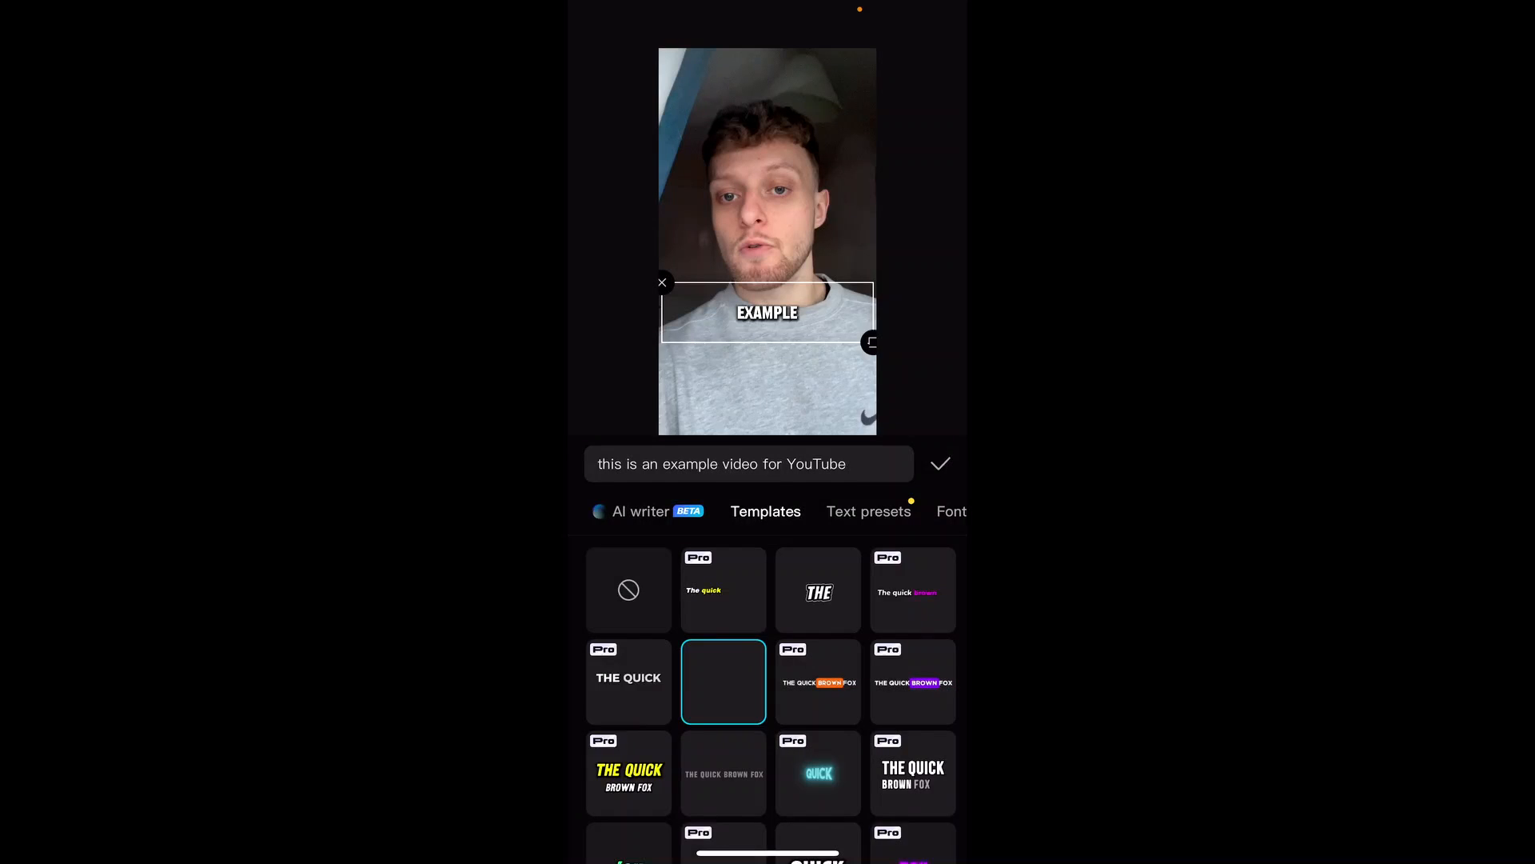
click(938, 463)
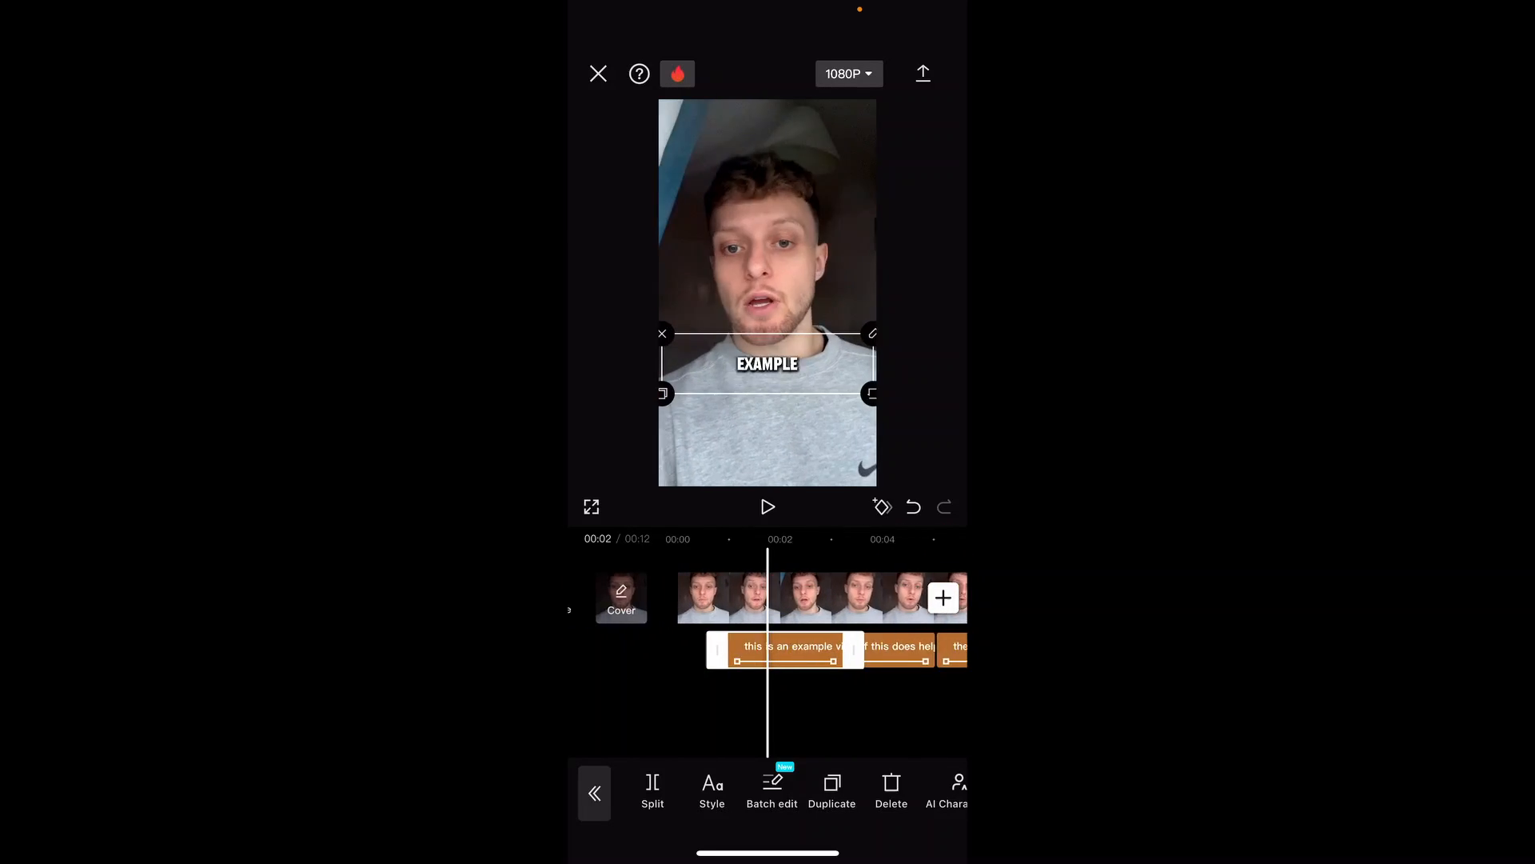
click(768, 506)
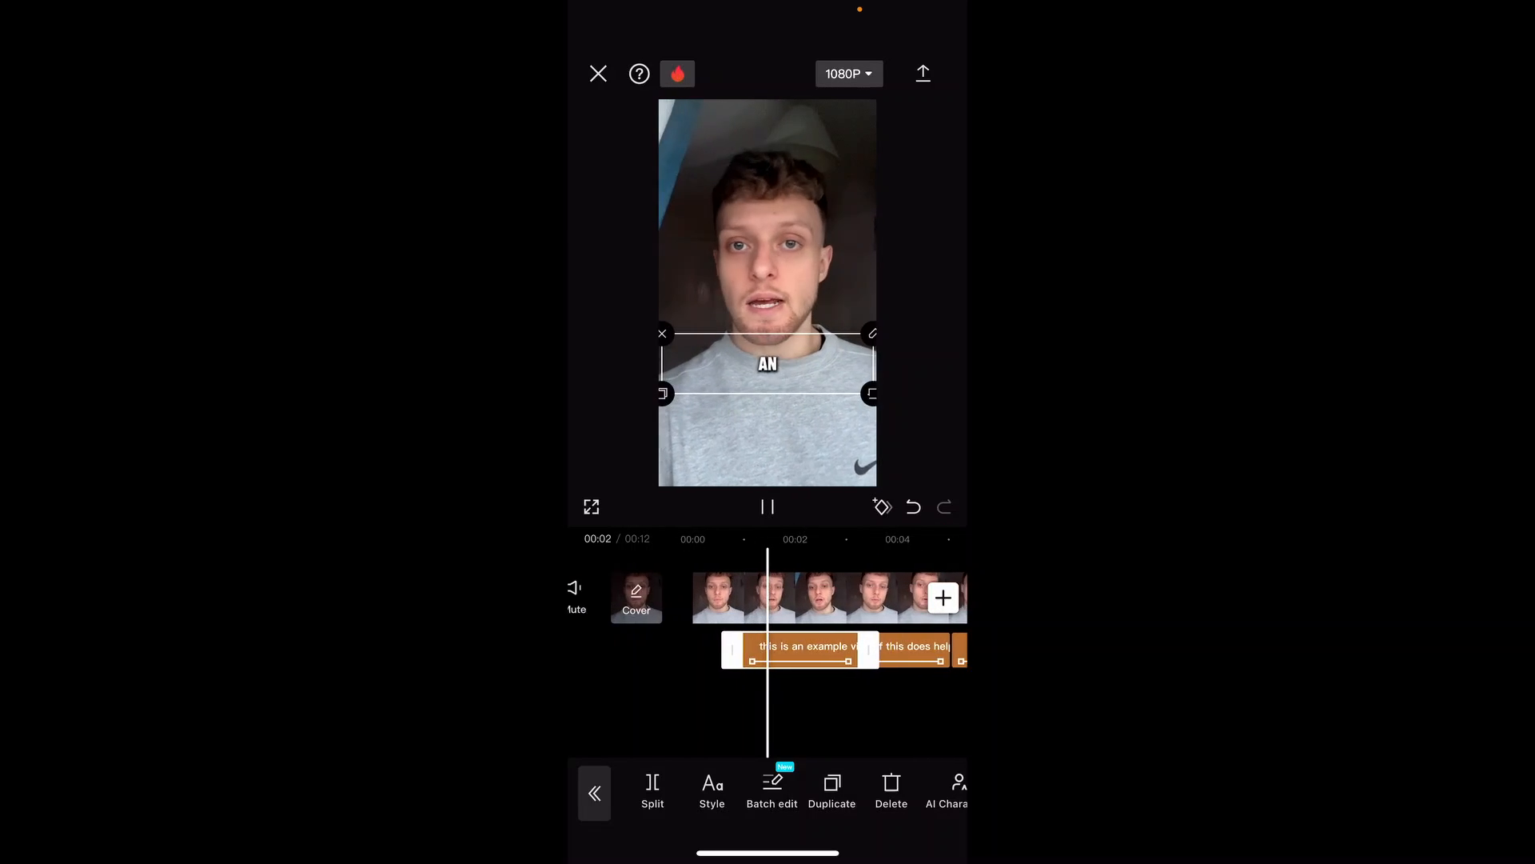